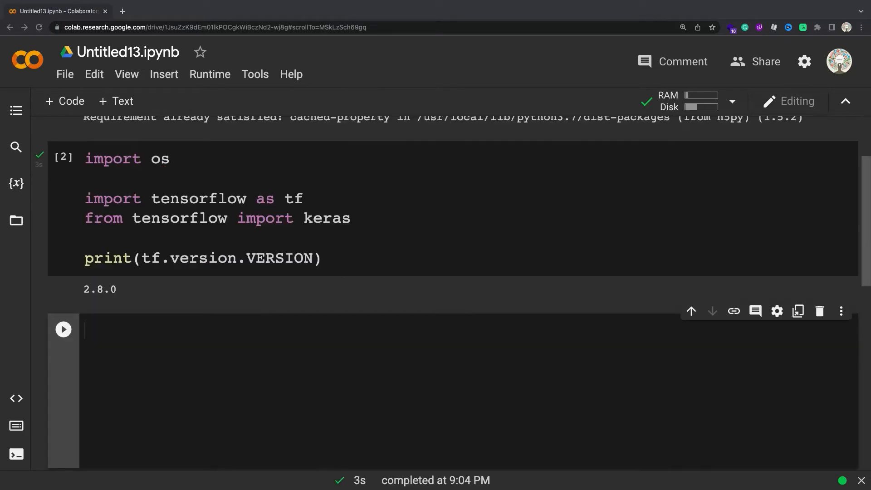
# Step: Write and run the cell loading 1000 MNIST samples and training 10 epochs with checkpoints to training_1/cp.ckpt
pyautogui.write('(train_images, train_labels), (test_images, test_labels) = tf.keras.datasets.mnist.load_data(')
pyautogui.write('train_labels = train_labe')
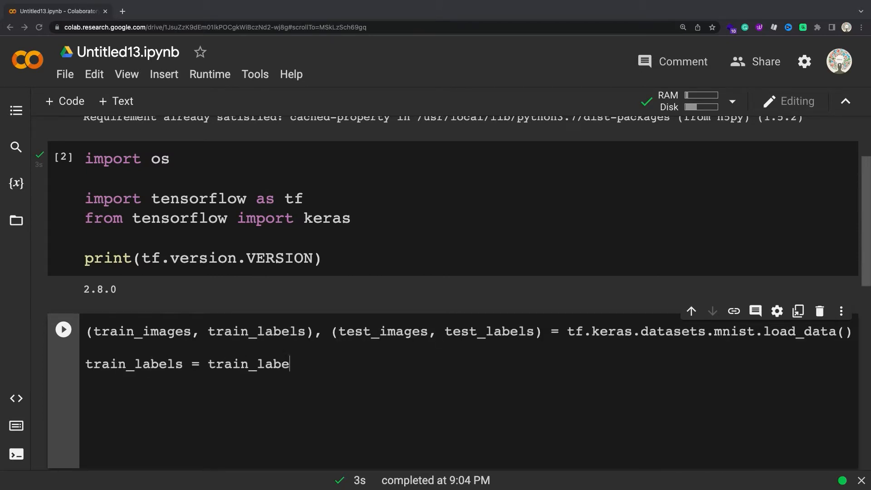
pyautogui.write('ls[:1000]')
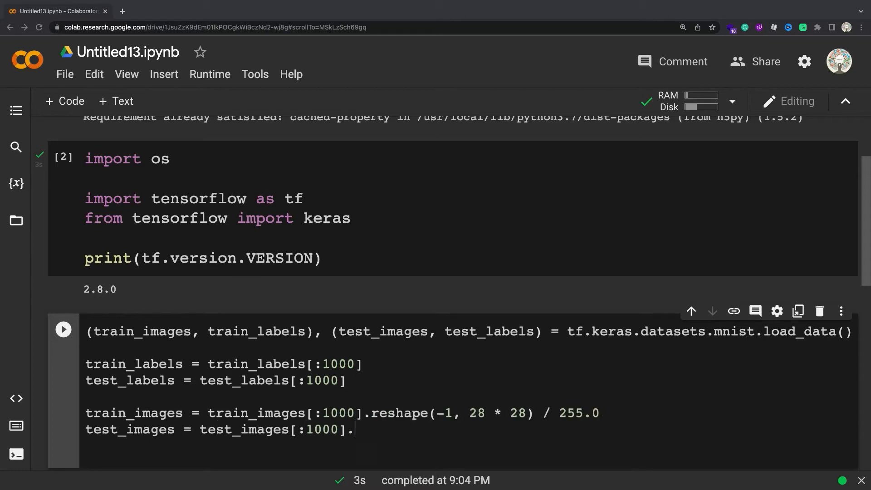
pyautogui.scroll(-3)
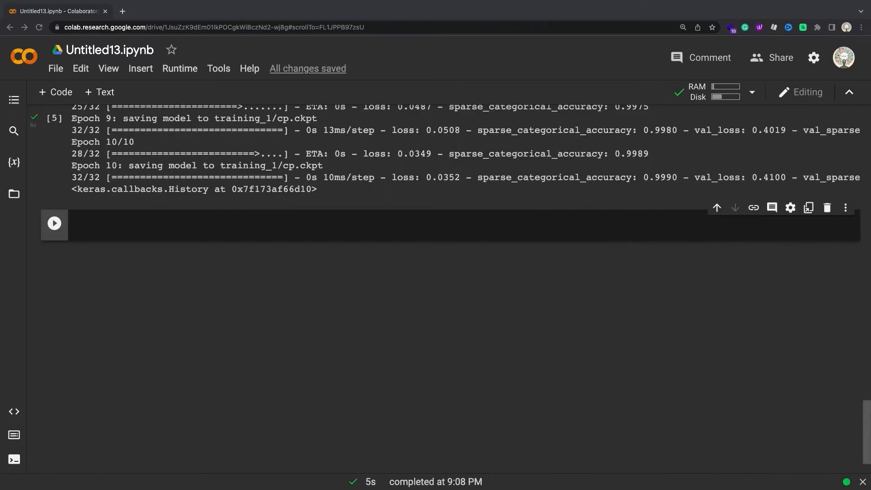
# Step: List checkpoint_dir with os.listdir, then evaluate a fresh untrained model (8.50% accuracy)
pyautogui.write('os.listdir')
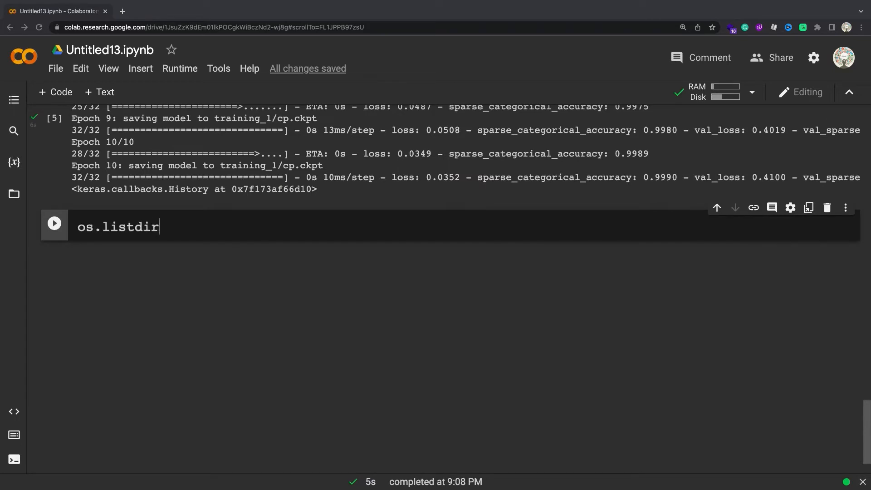
pyautogui.write('(checkpoint_dir')
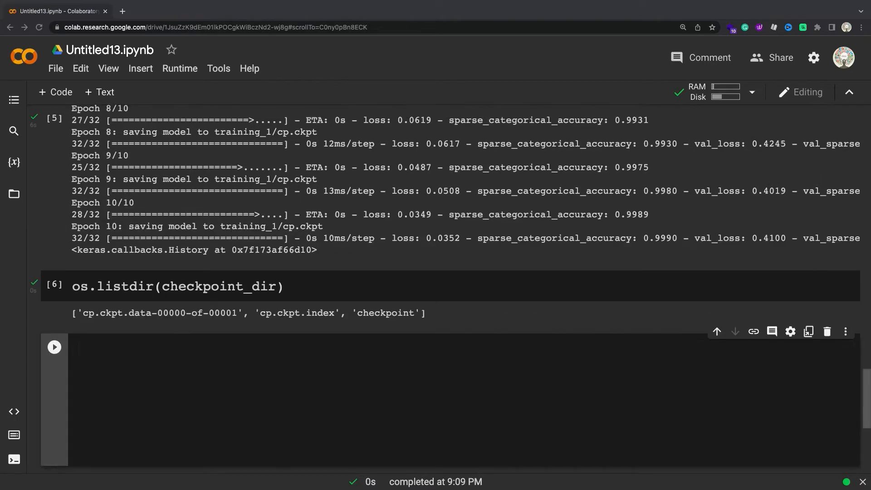
pyautogui.write('# Create a basic model instance')
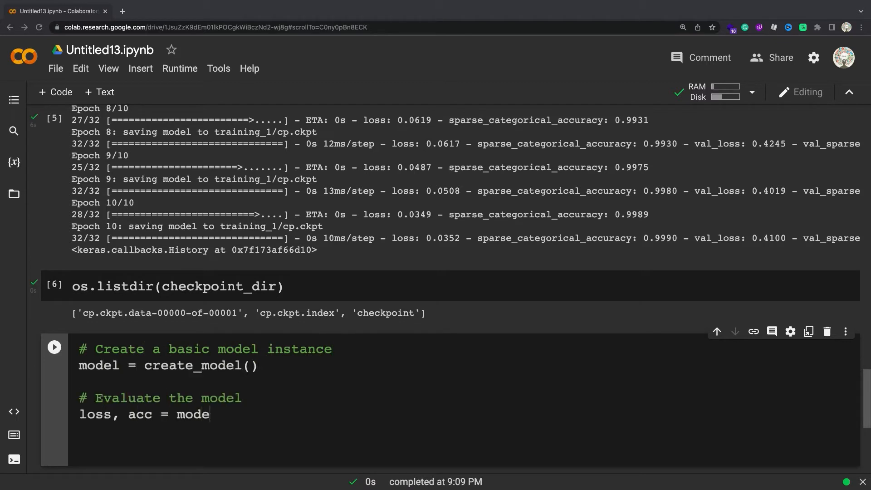
pyautogui.write('l.evaluate(test_images, test_labels, verbose')
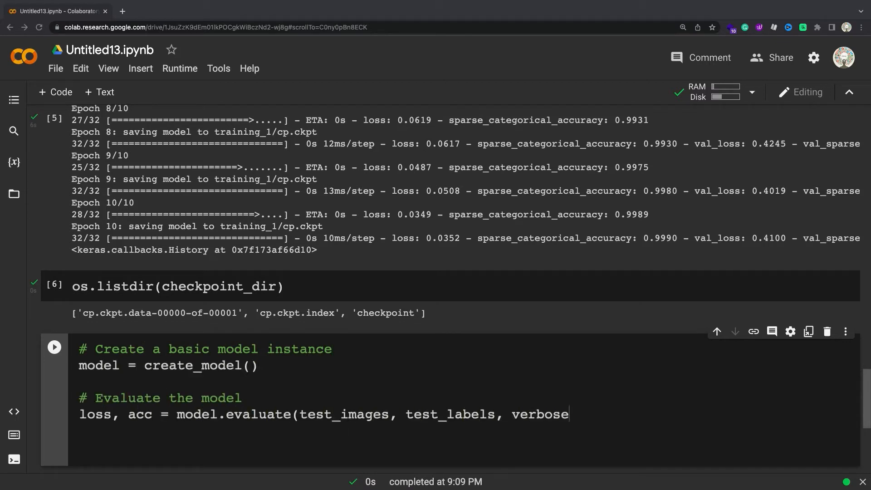
pyautogui.write('=2)')
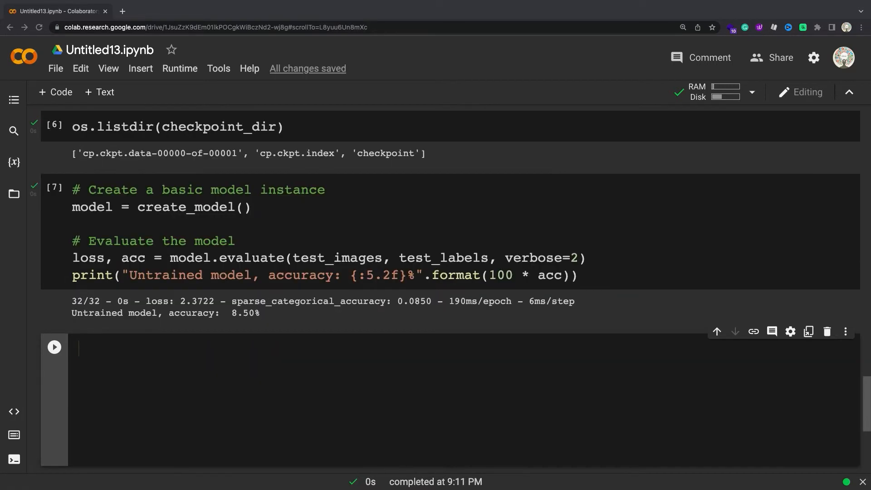
# Step: Define training_2/cp-{epoch:04d}.ckpt with a save-every-5-epochs callback, train and restore the latest checkpoint
pyautogui.write('# Loads the weights')
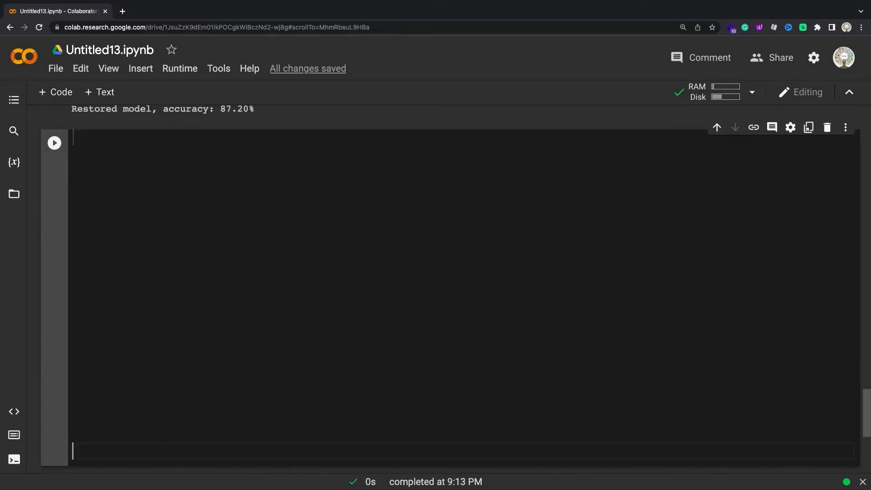
pyautogui.write('# Include the epoch in the file name (uses `str.format`)')
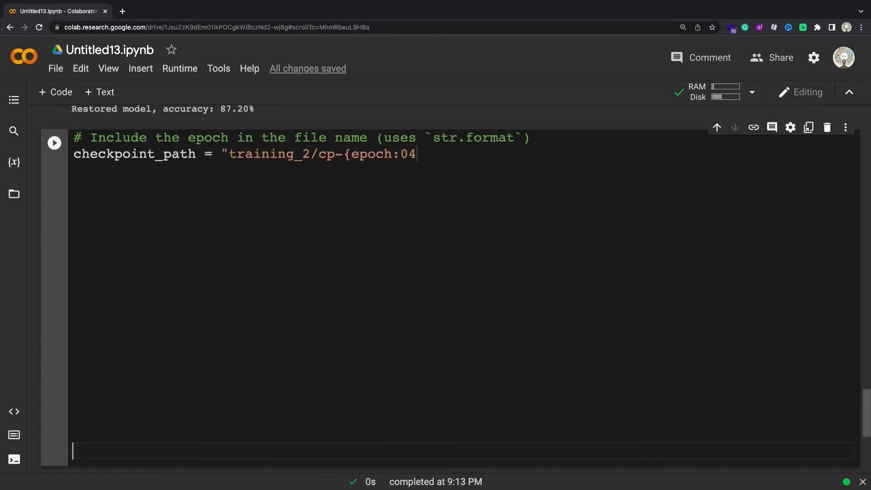
pyautogui.write('d}.ckpt"')
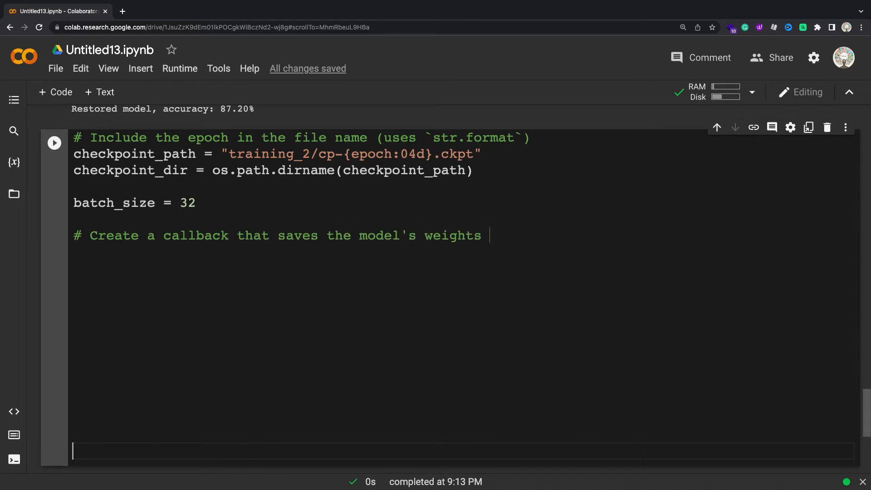
pyautogui.write('every 5 epochs')
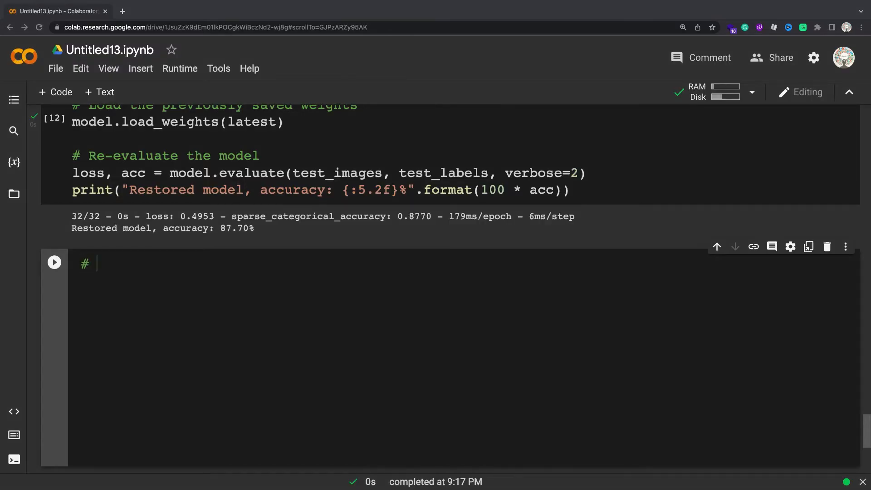
# Step: Save weights to ./checkpoints/my_checkpoint, rebuild the model and load those weights back
pyautogui.write('# Save the weights')
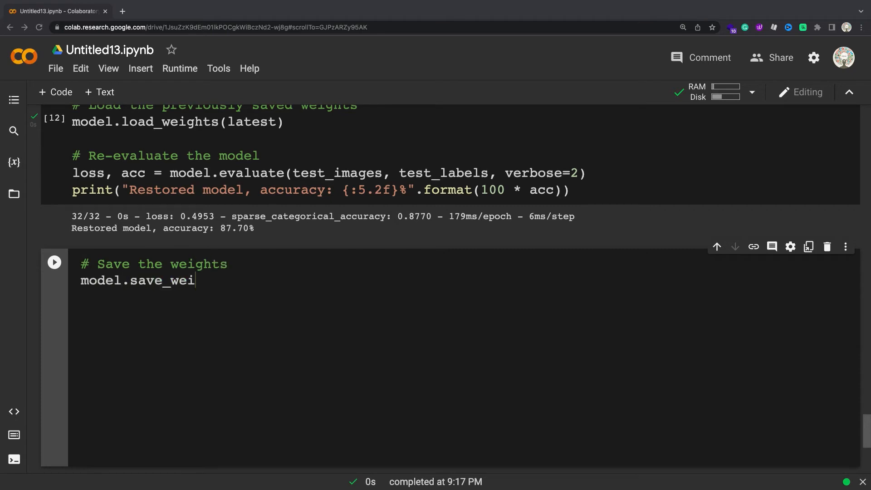
pyautogui.write("ghts('./checkpoints/my_checkpoint')")
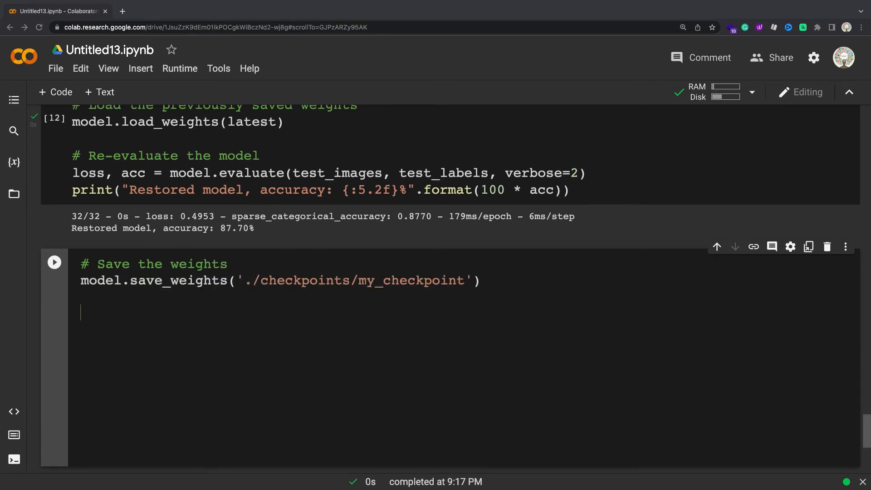
pyautogui.write('# Create a new model instance')
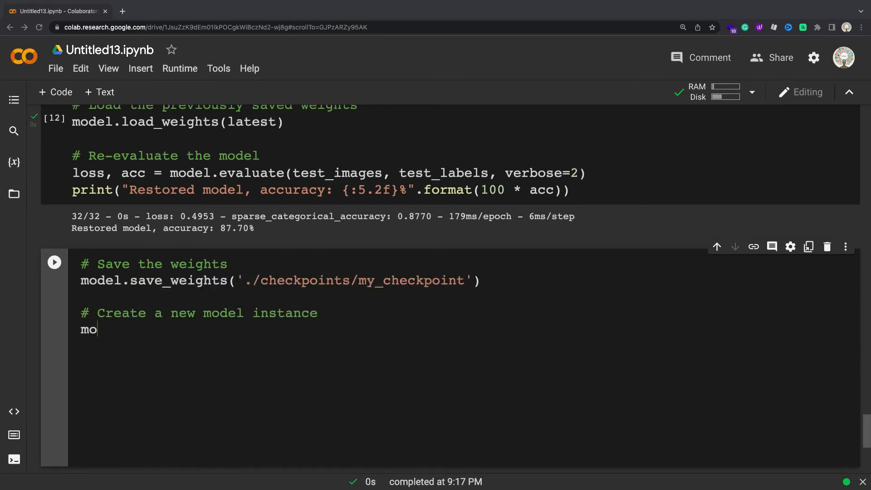
pyautogui.write('del = create_model()')
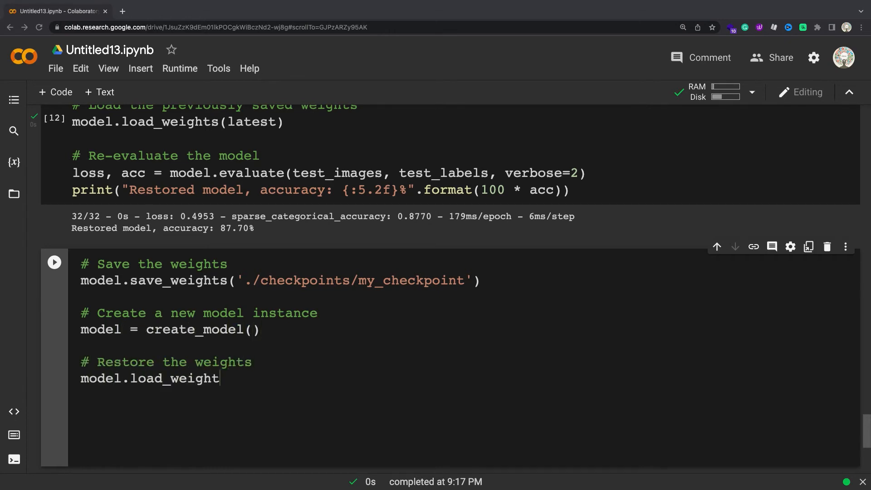
pyautogui.write("s('./checkpoints/my_checkpoint")
pyautogui.write('# Evaluate the mode')
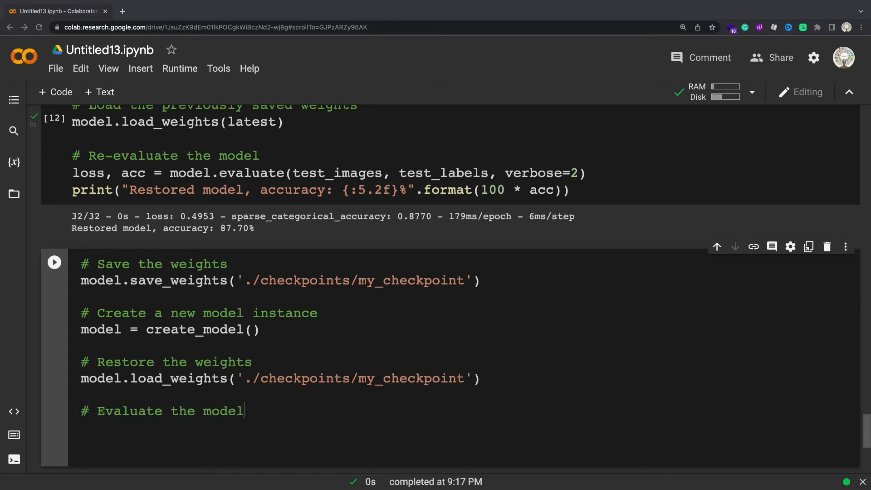
# Step: Evaluate the restored model and print its accuracy (87.70%)
pyautogui.write('loss, acc = model.evalua')
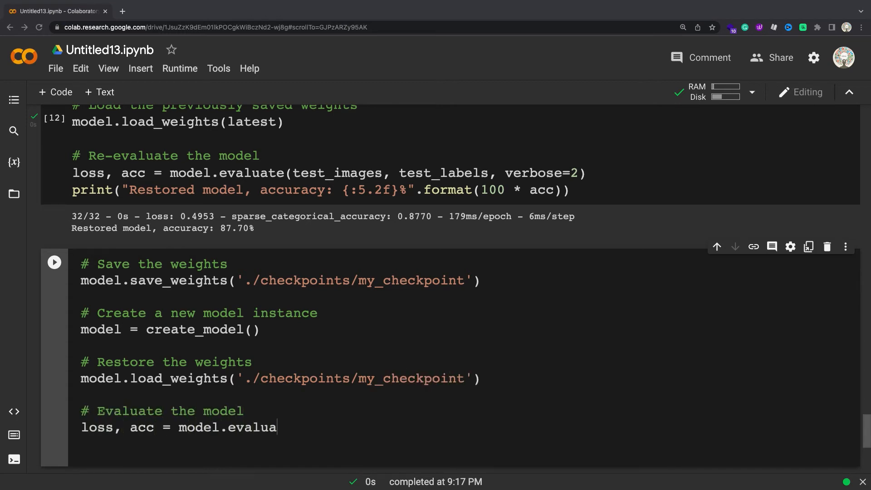
pyautogui.write('te(test_images, test_labels,')
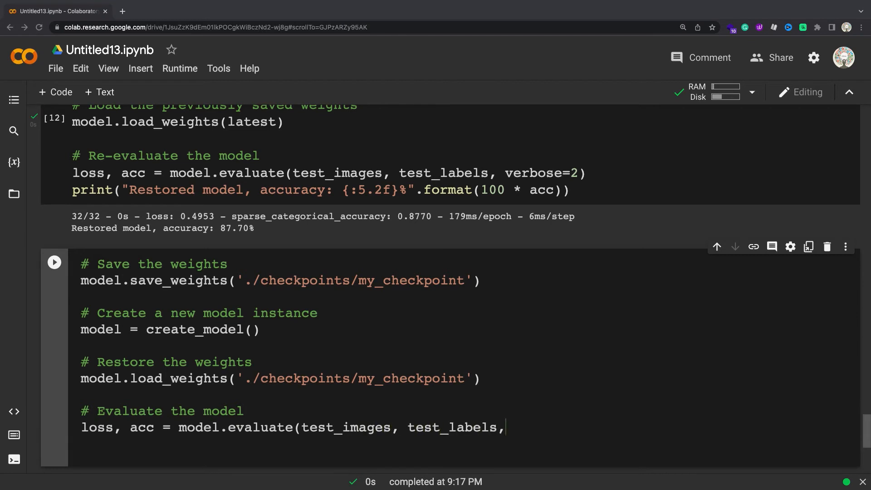
pyautogui.write('verbose=2)')
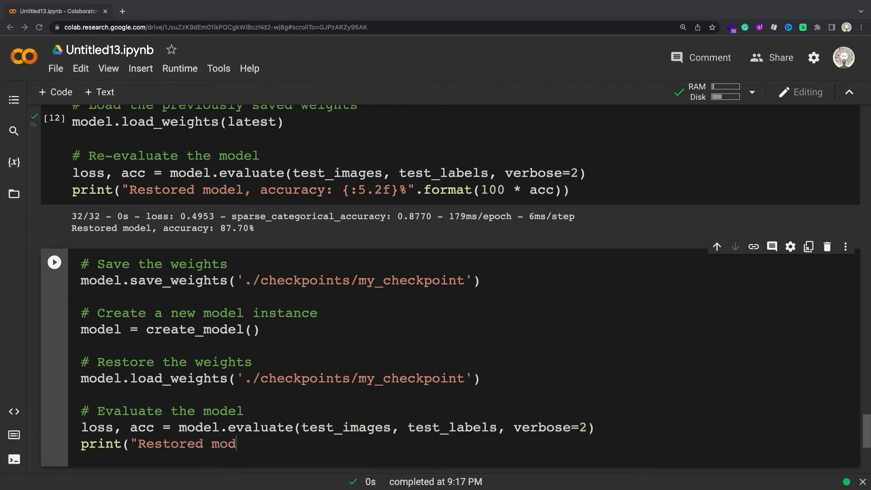
pyautogui.write('el, accuracy: {:5.2f}%".format(100 * acc')
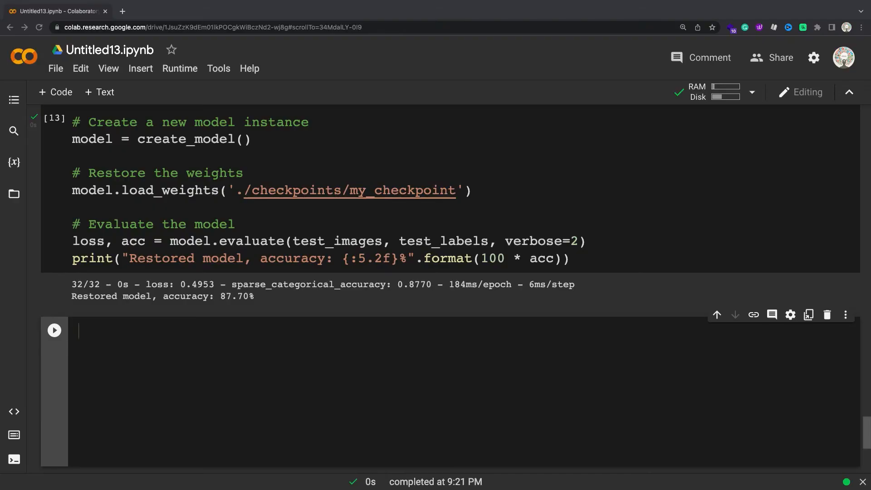
# Step: Train a new model for 5 epochs and save it as a SavedModel under saved_model/my_model
pyautogui.write('# Create and tr')
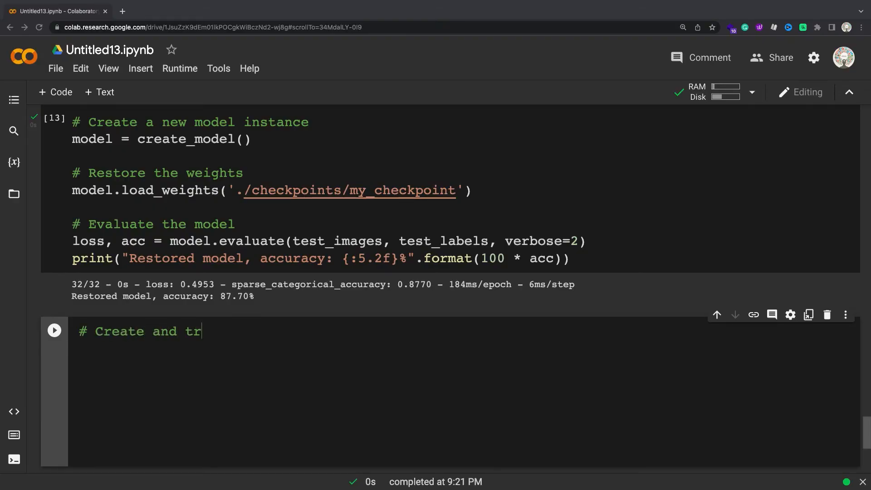
pyautogui.write('ain a new model instanc')
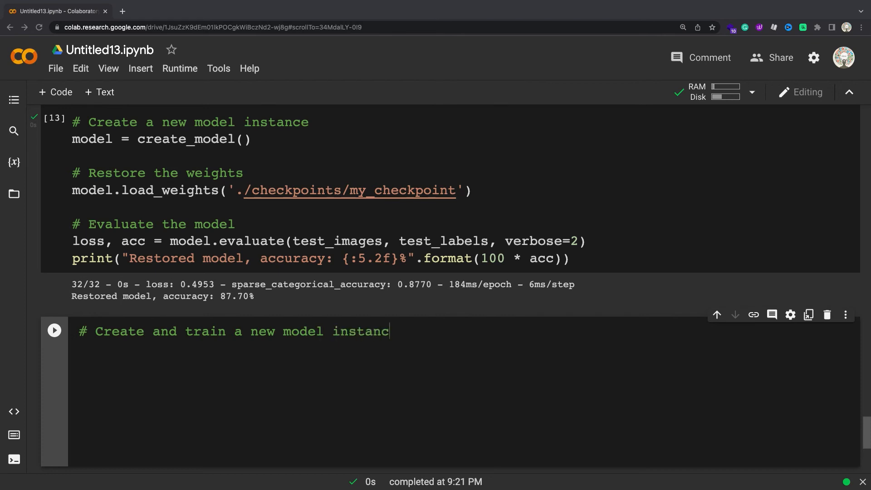
pyautogui.write('e.')
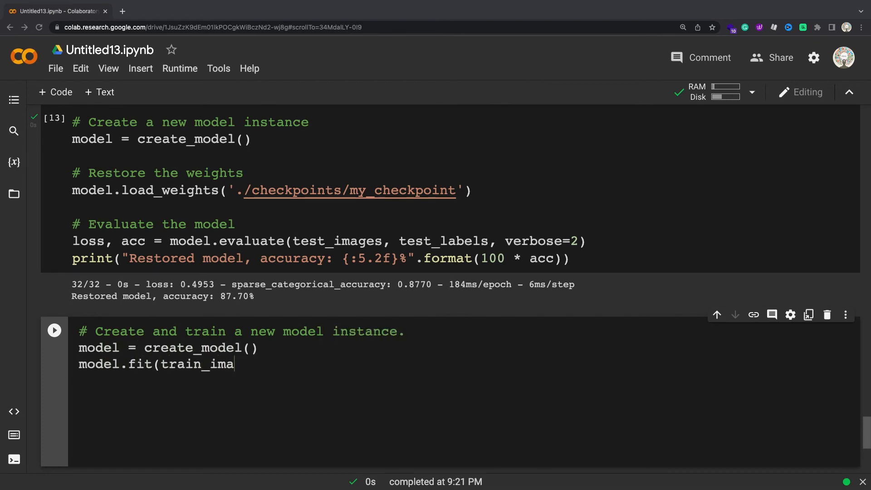
pyautogui.write('ges, train_labels, epochs=5')
pyautogui.write('# Save the ')
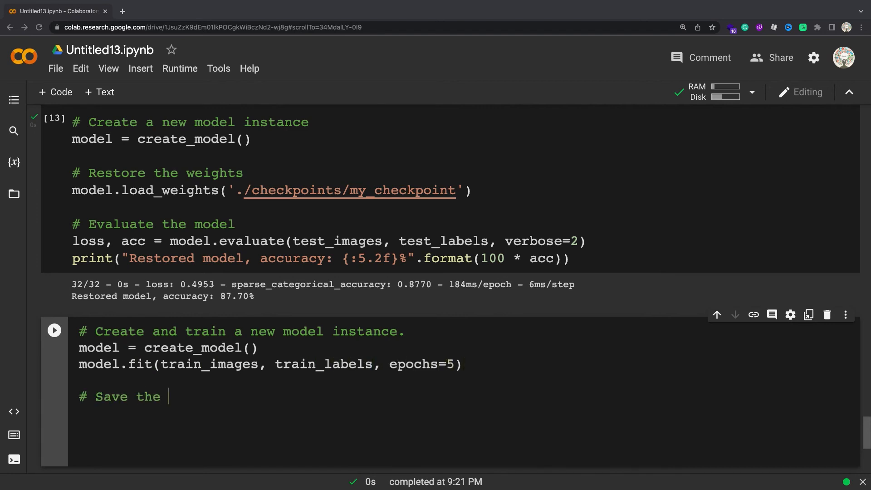
pyautogui.write('entire model as a SavedMo')
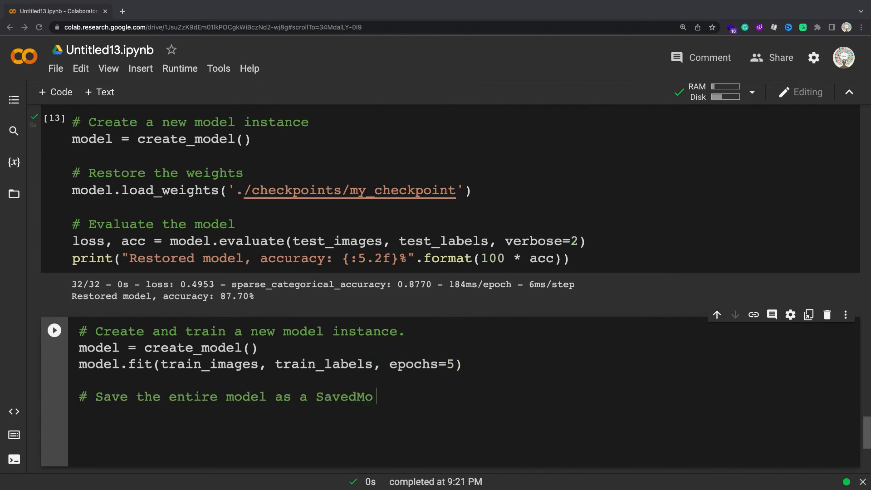
pyautogui.write('del.')
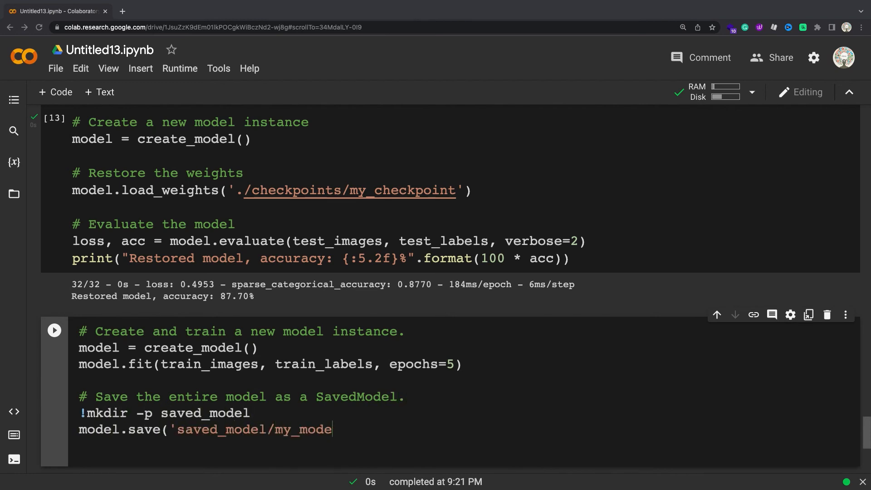
pyautogui.click(54, 330)
pyautogui.write('ls saved')
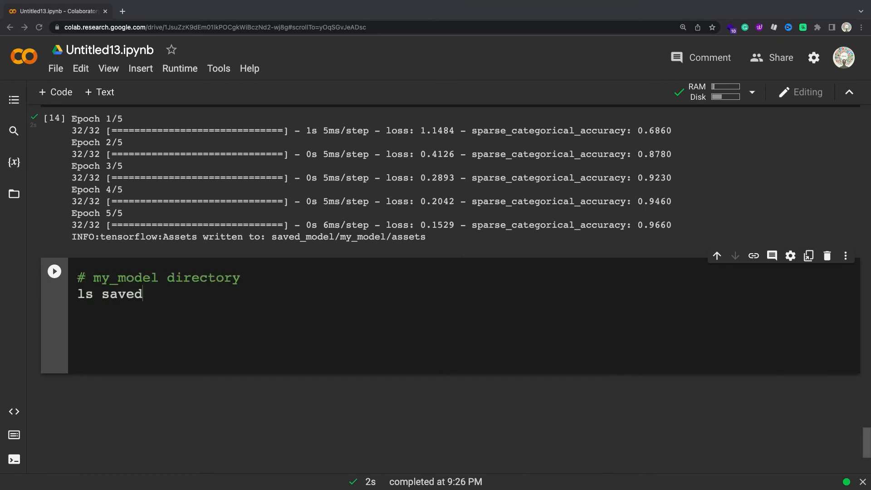
# Step: Write 'ls saved_model' with a comment noting the assets folder, saved_model.pb and variables folder
pyautogui.write('_model')
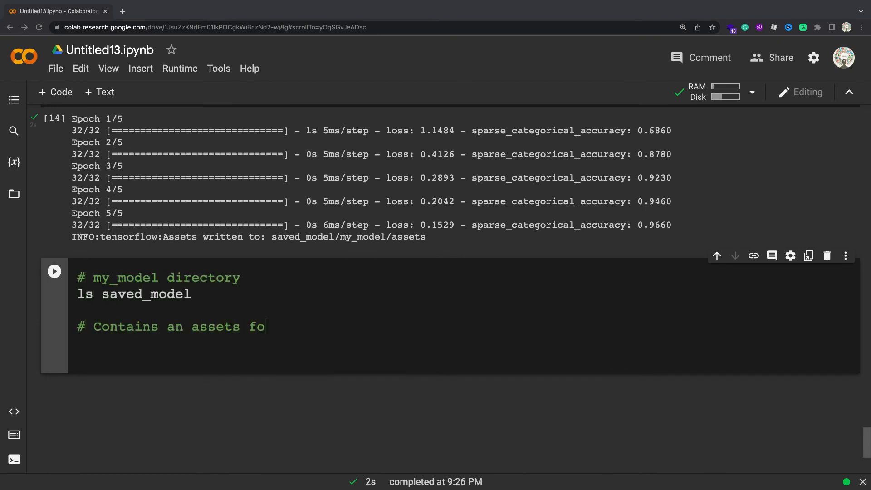
pyautogui.write('lder, saved_model.pb, and var')
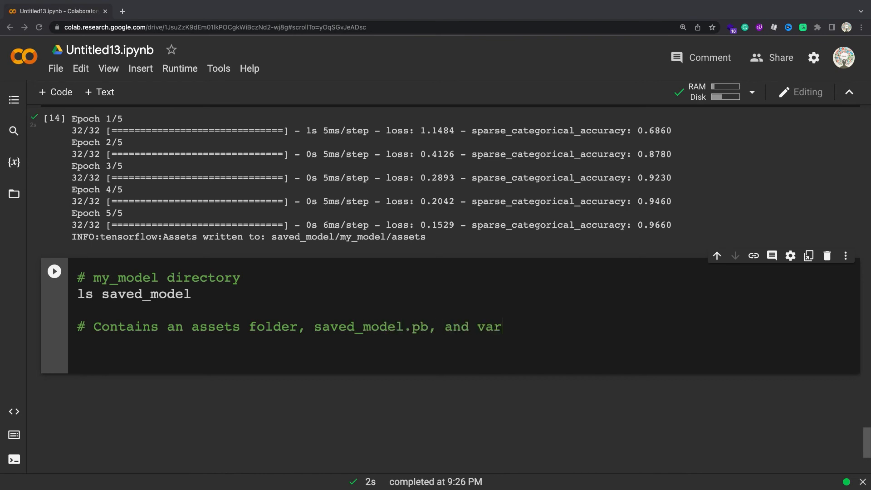
pyautogui.write('iables folder.')
pyautogui.write('# Evaluate th')
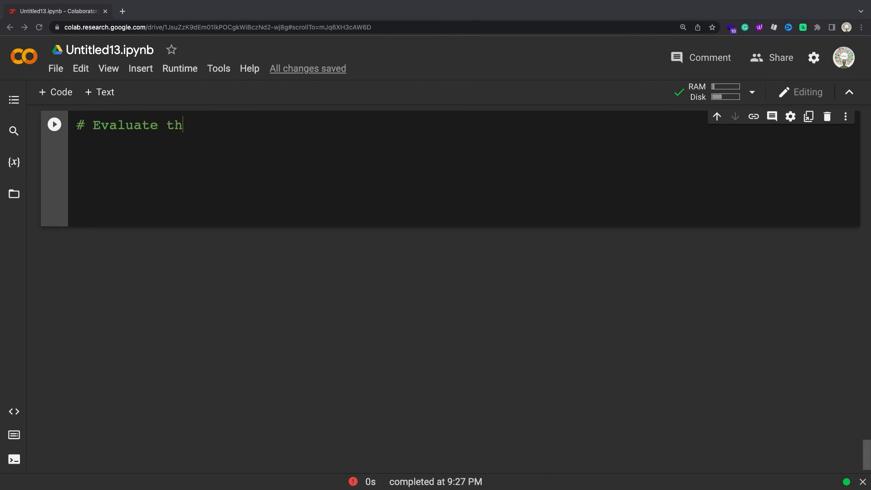
# Step: Write code evaluating new_model, printing its accuracy and the prediction shape
pyautogui.write('e restored model')
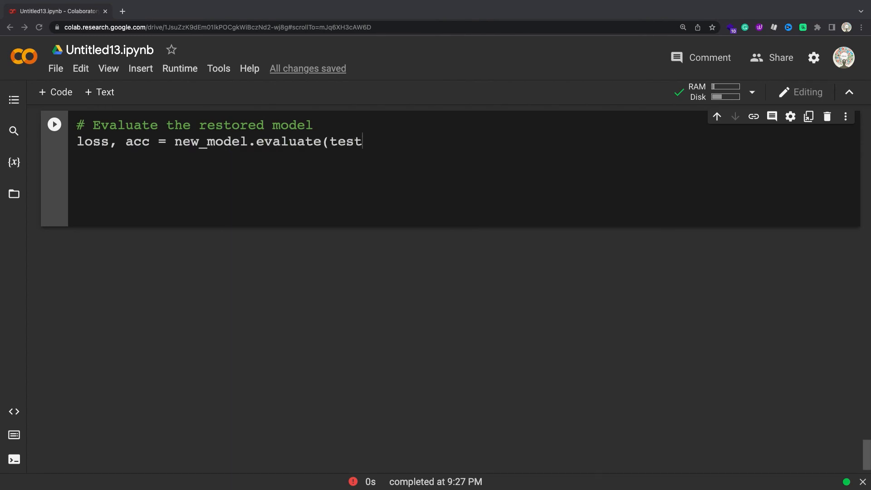
pyautogui.write('_images, test_labels, verbose=2)')
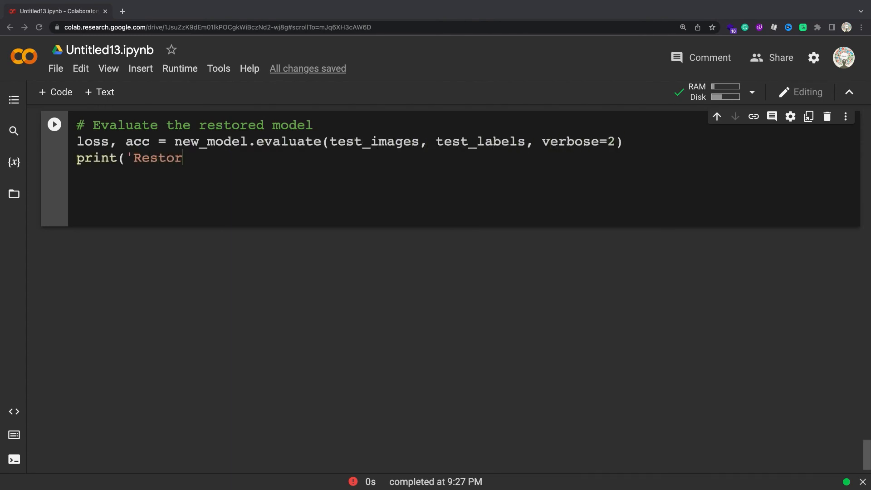
pyautogui.write("ed model, accuracy: {:5.2f}%'.format(100 * acc))")
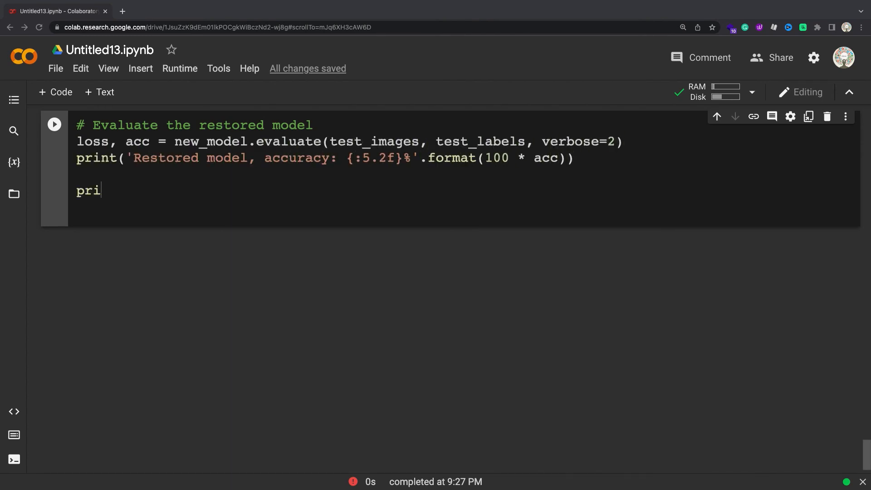
pyautogui.write('nt(new_model.predict(test_images).shape)')
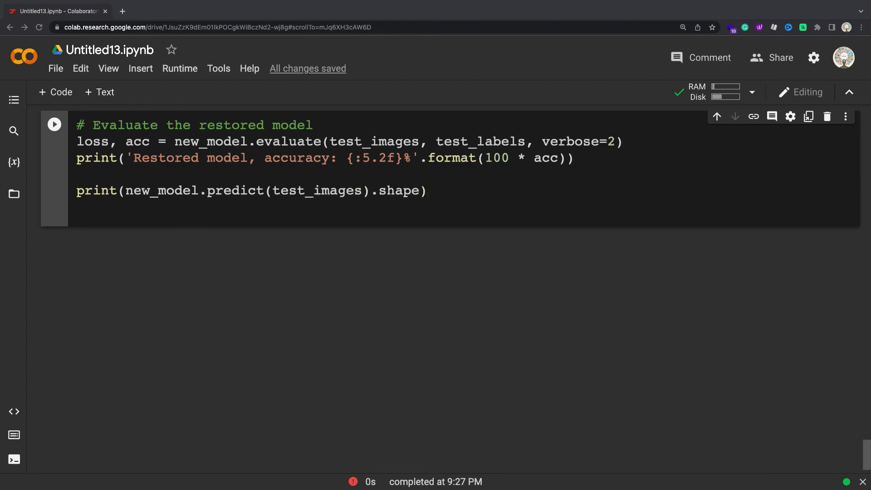